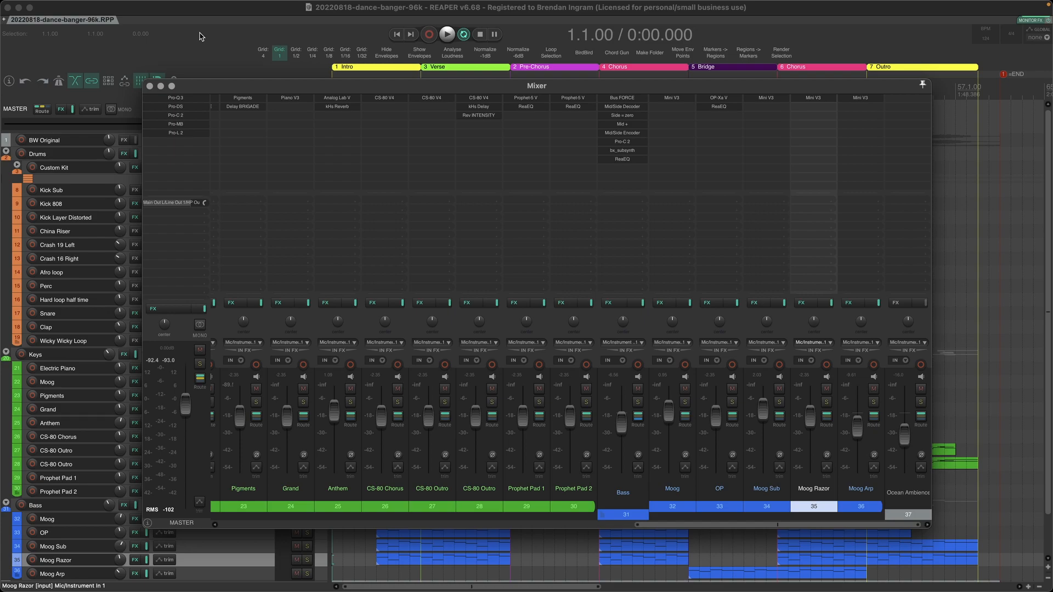
mouse_move(256, 91)
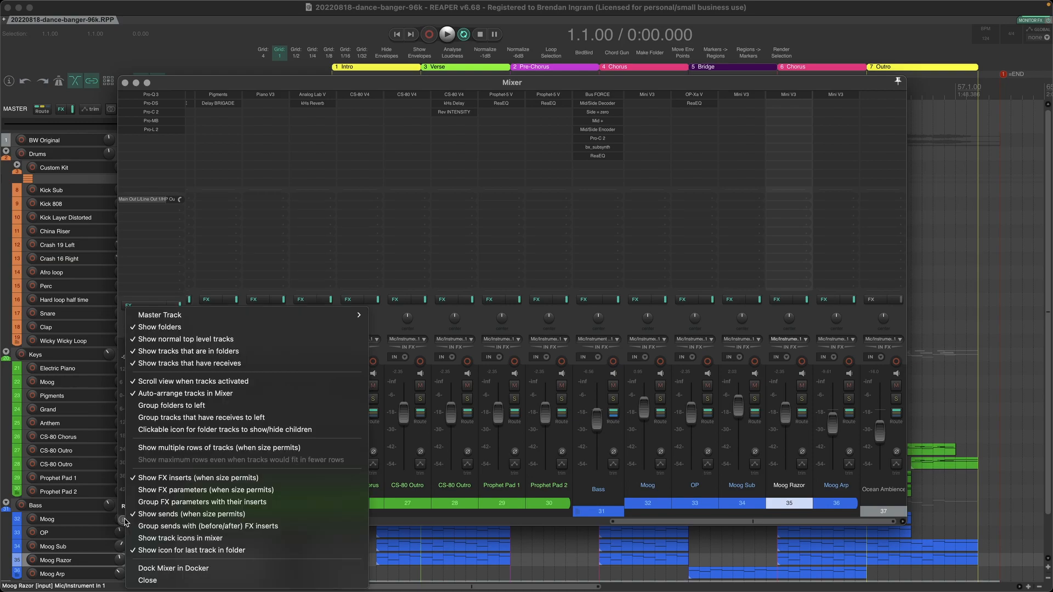
mouse_move(178, 568)
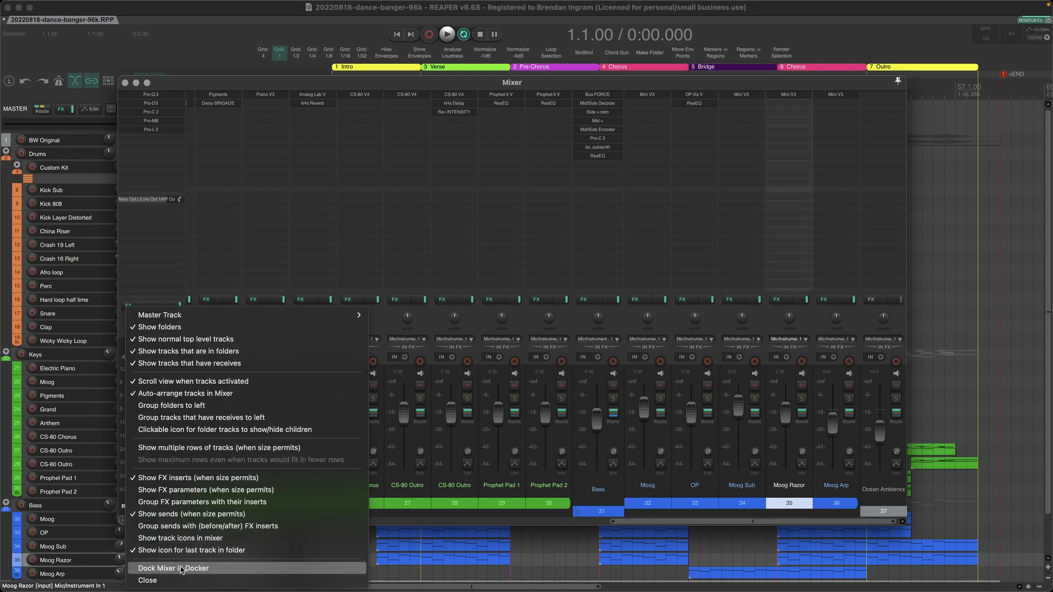
- Dock the floating mixer into the main window via 'Dock Mixer in Docker'
click(173, 568)
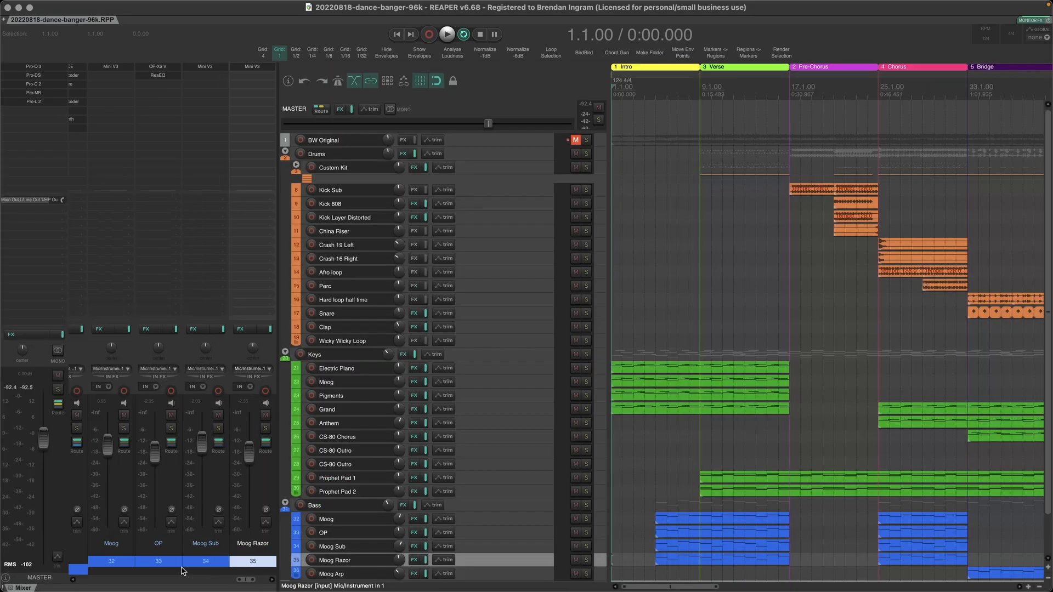
mouse_move(127, 246)
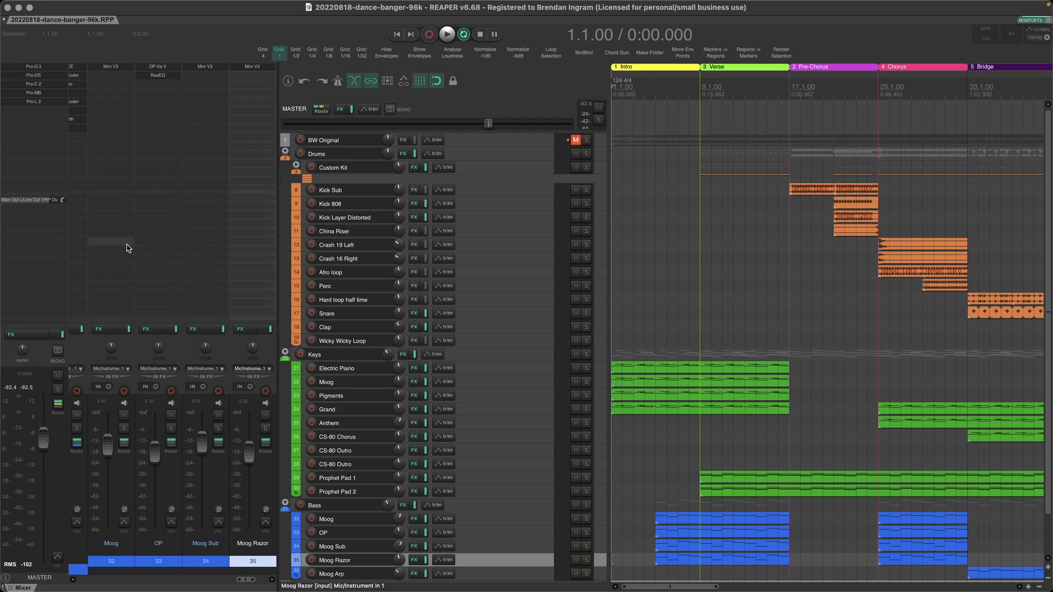
mouse_move(127, 246)
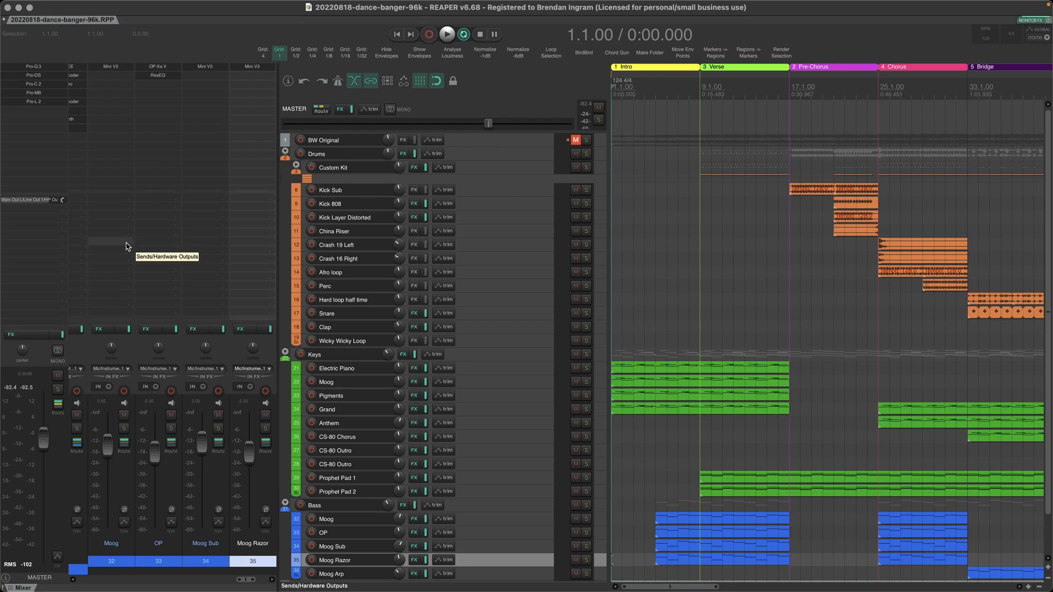
mouse_move(112, 272)
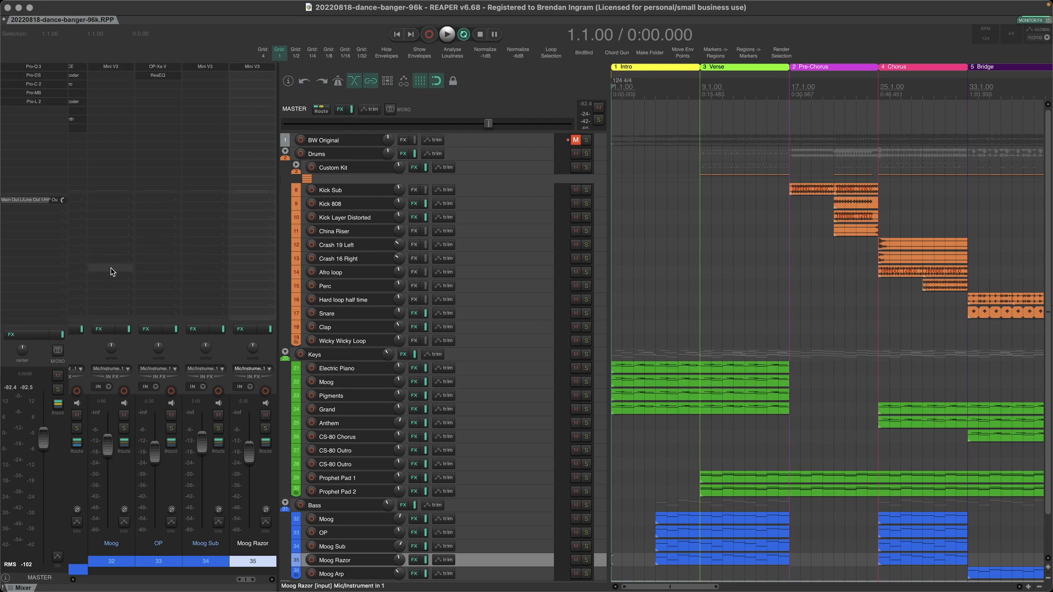
mouse_move(51, 211)
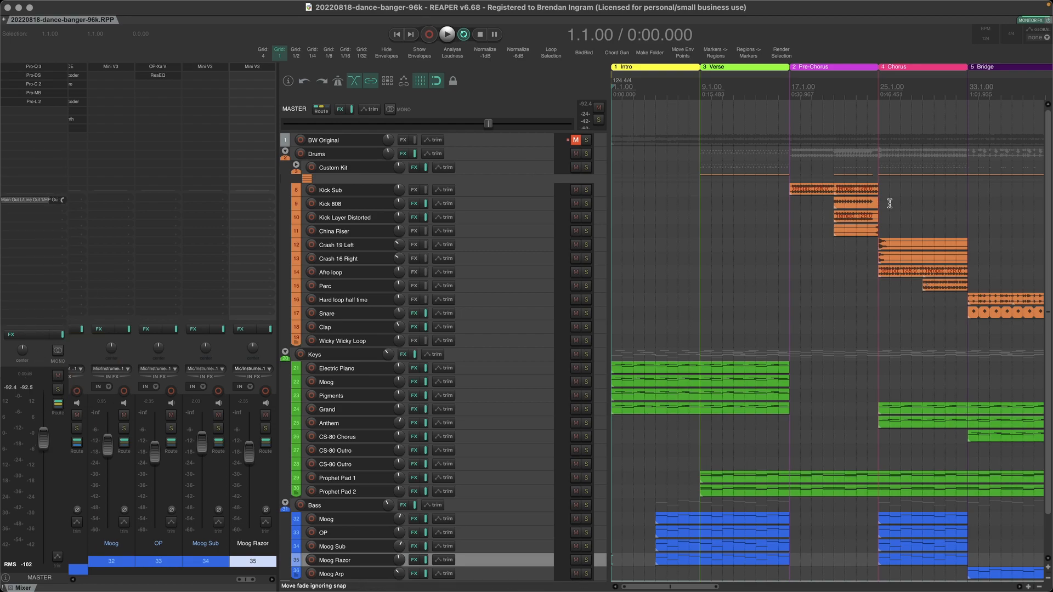
mouse_move(1013, 384)
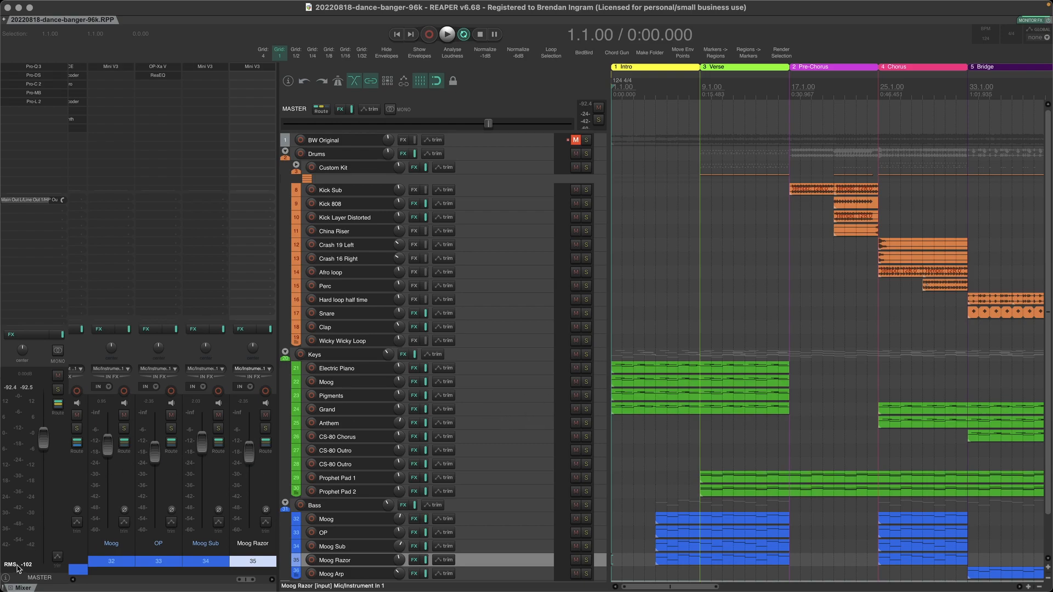
- Choose 'Show in docker' for the Master Track so it gets its own right-hand panel
right_click(20, 577)
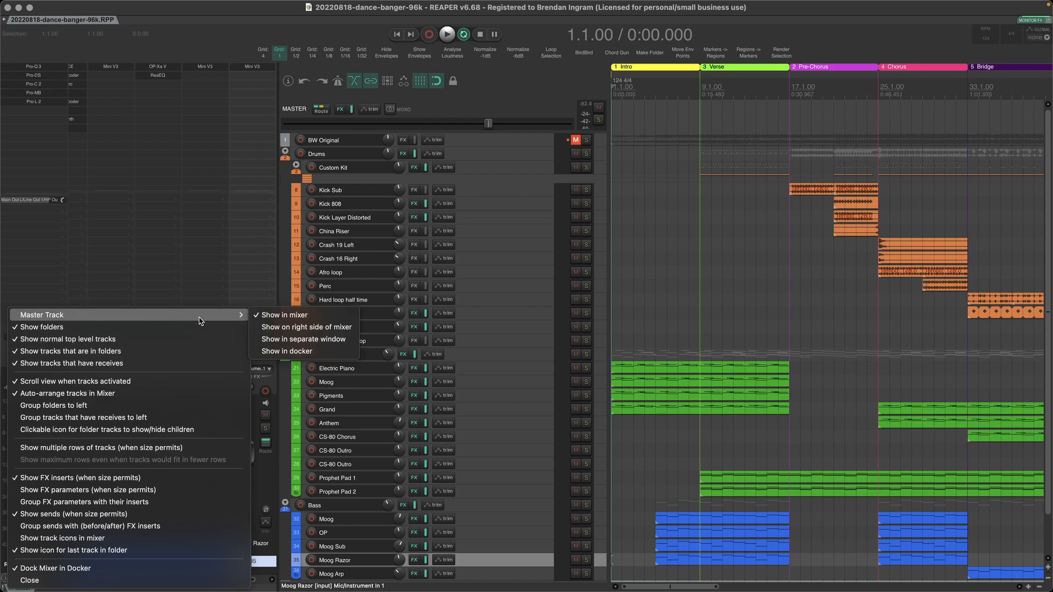
mouse_move(295, 353)
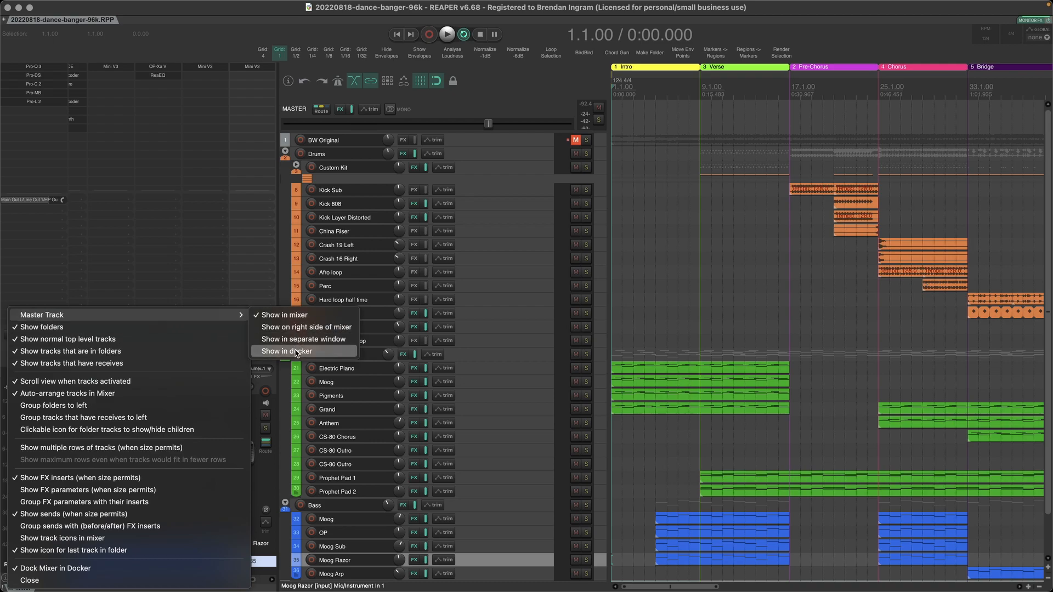
click(289, 350)
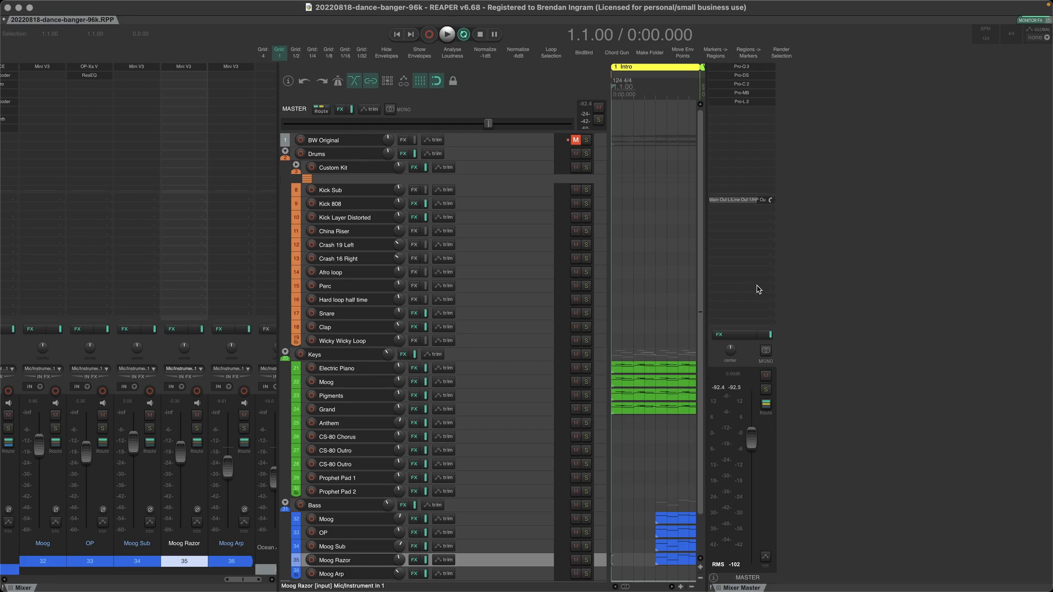
mouse_move(777, 374)
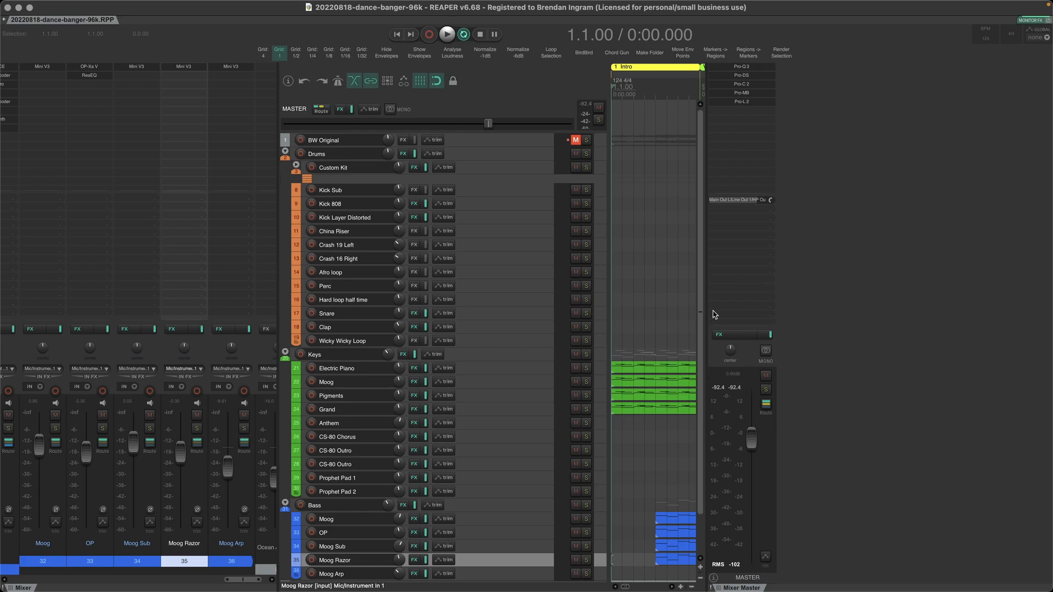
mouse_move(703, 315)
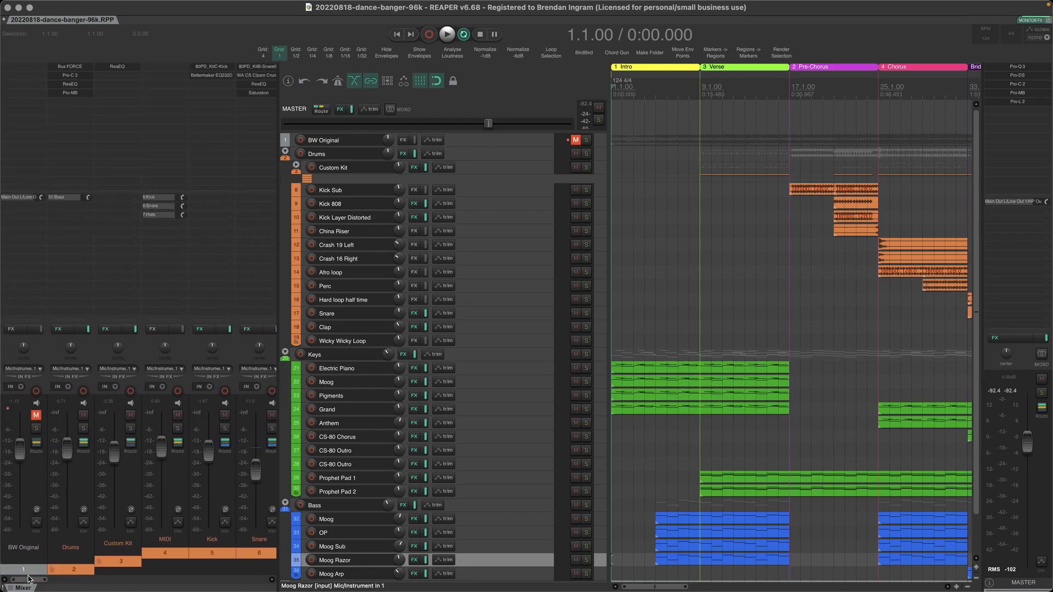
mouse_move(5, 295)
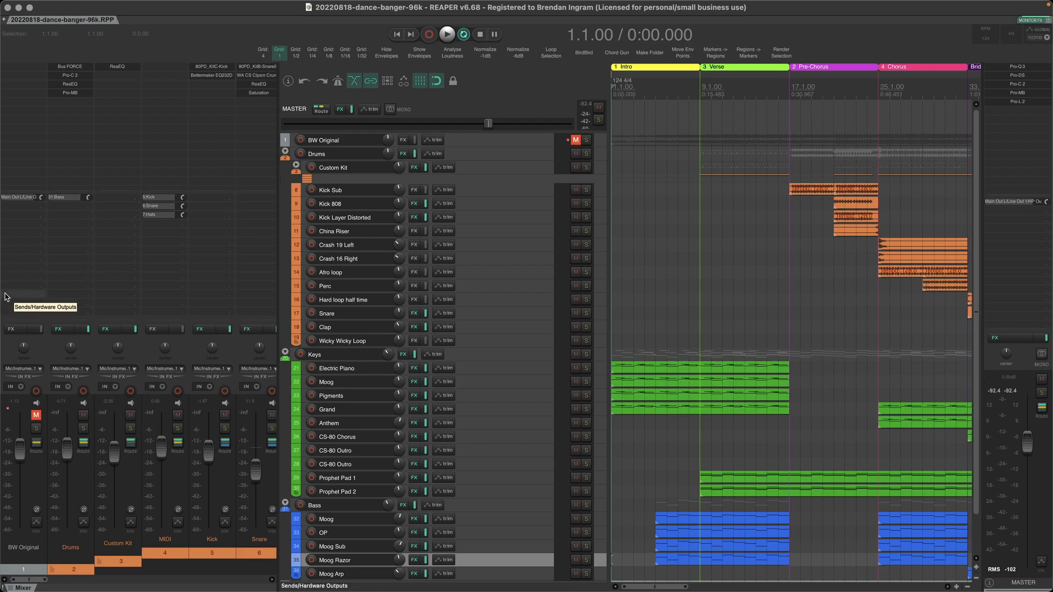
mouse_move(277, 252)
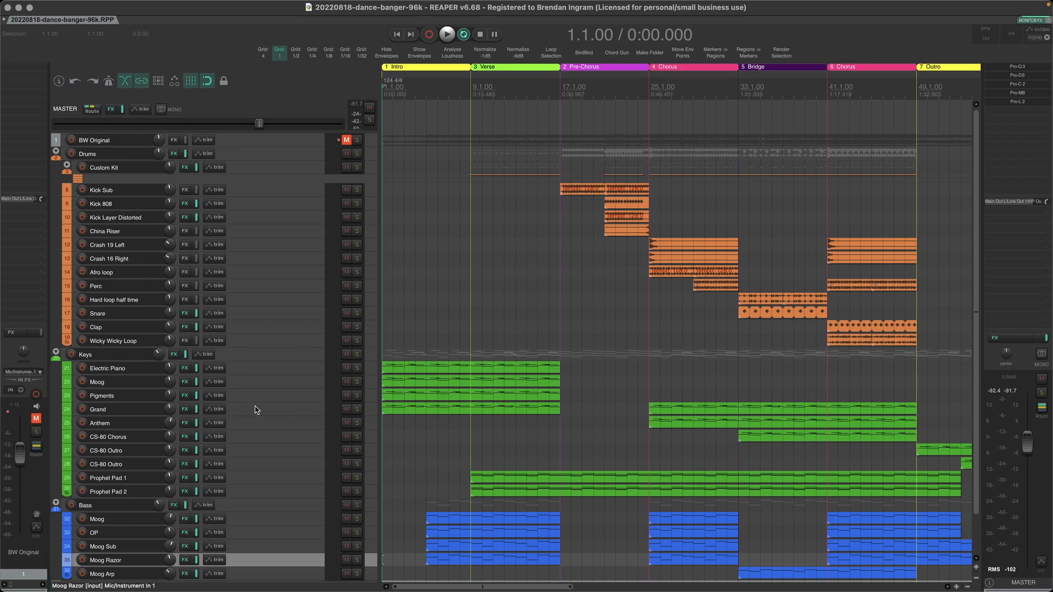
mouse_move(256, 415)
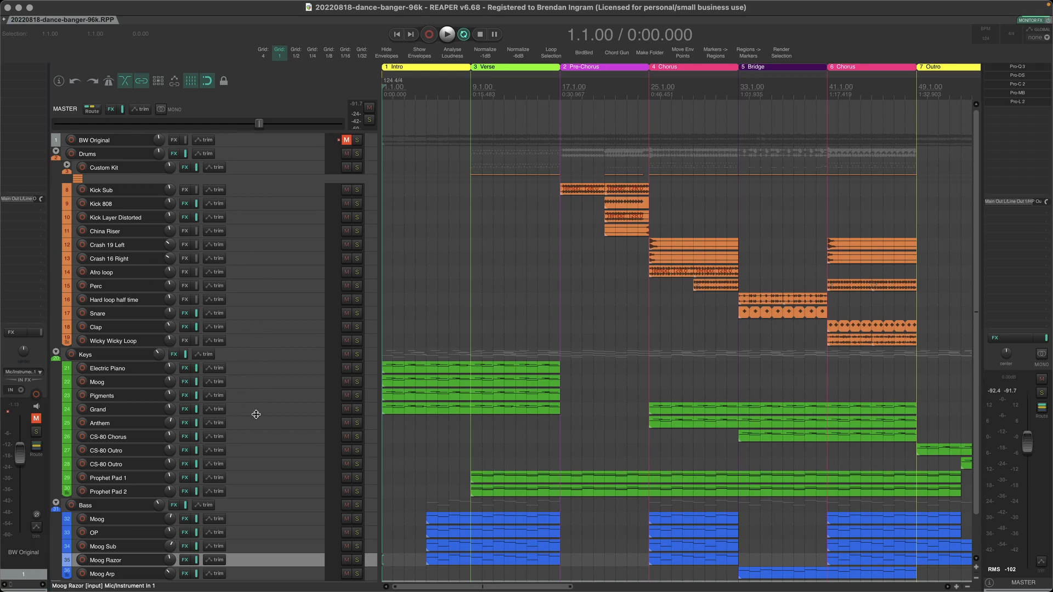
- Select the Moog Sub track so the single mixer strip shows its channel
click(98, 409)
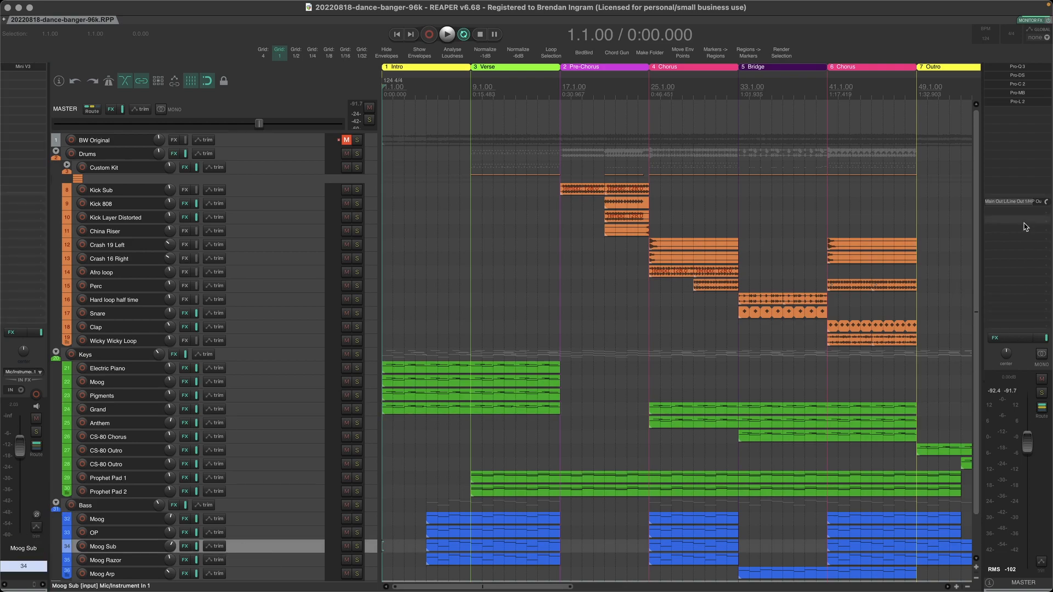
mouse_move(1032, 268)
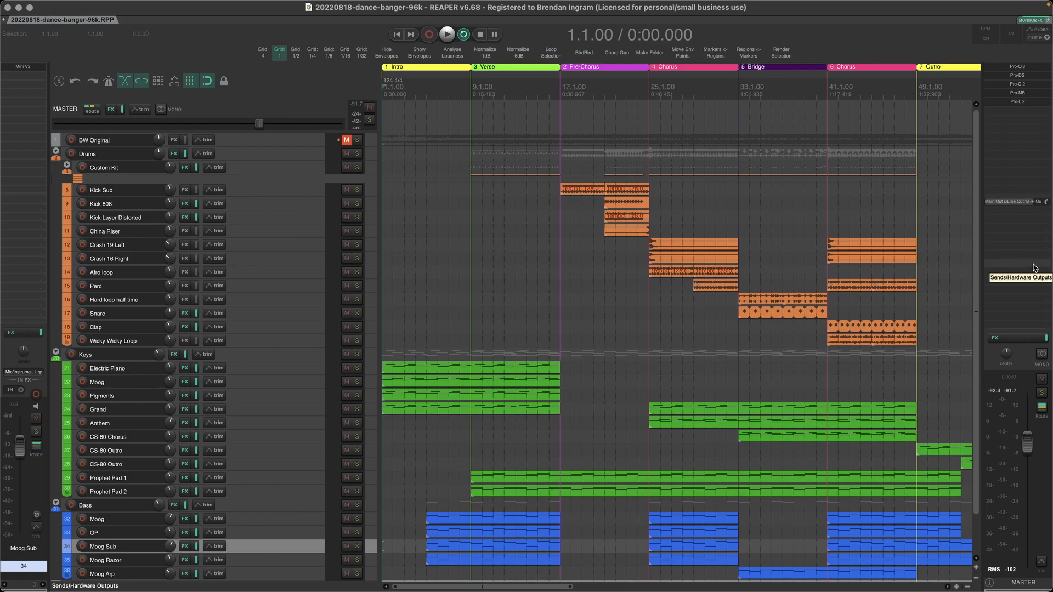